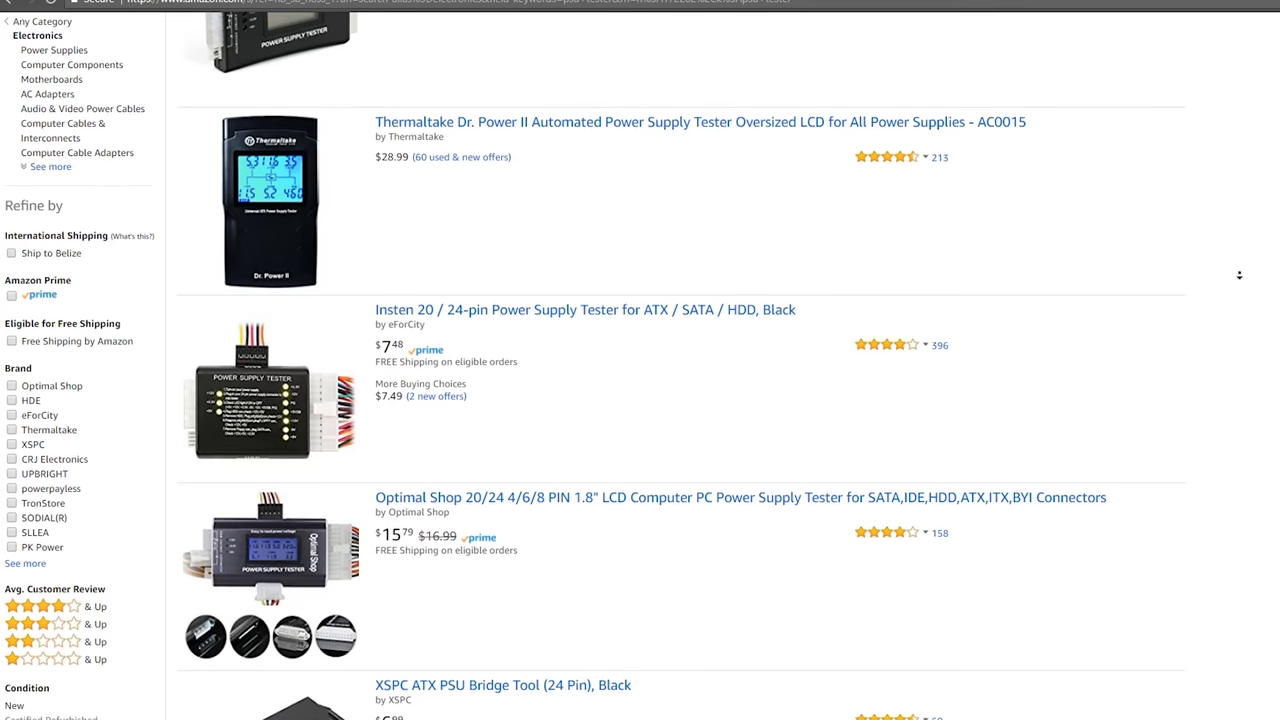
{"action": "scroll", "scroll_direction": "down", "scroll_amount": 3}
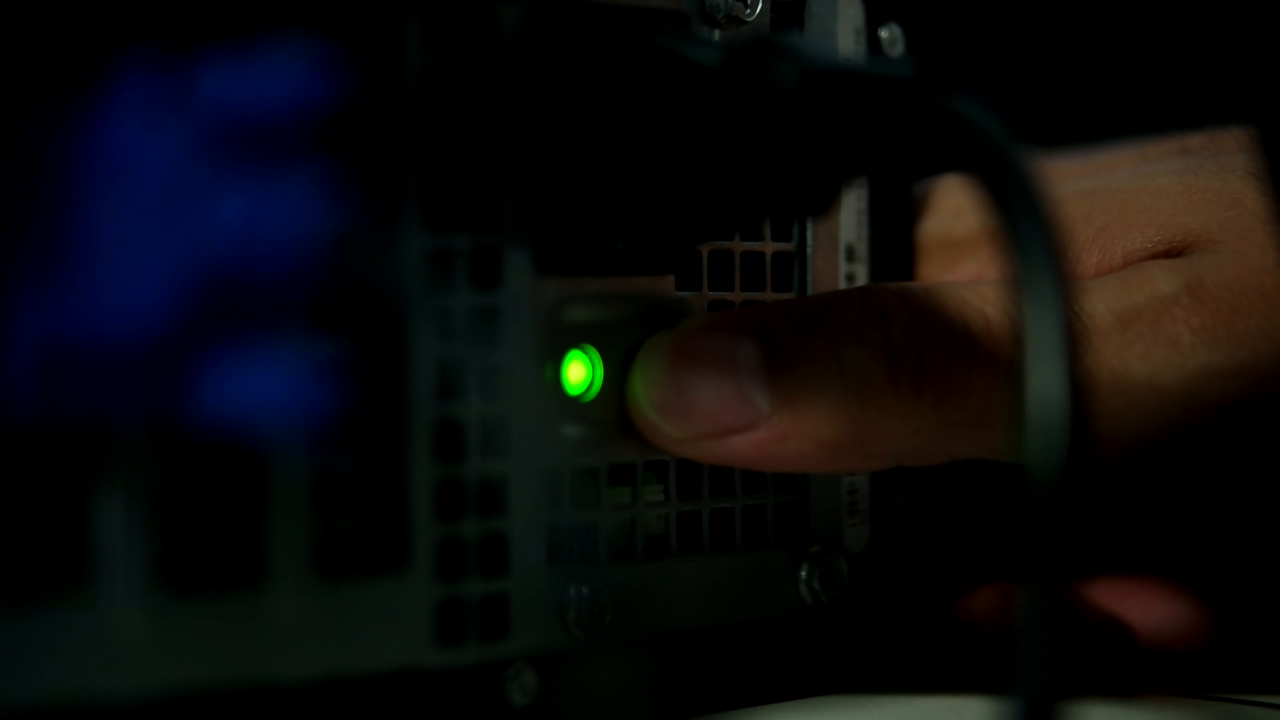
{"action": "left_click", "coordinate": [580, 378]}
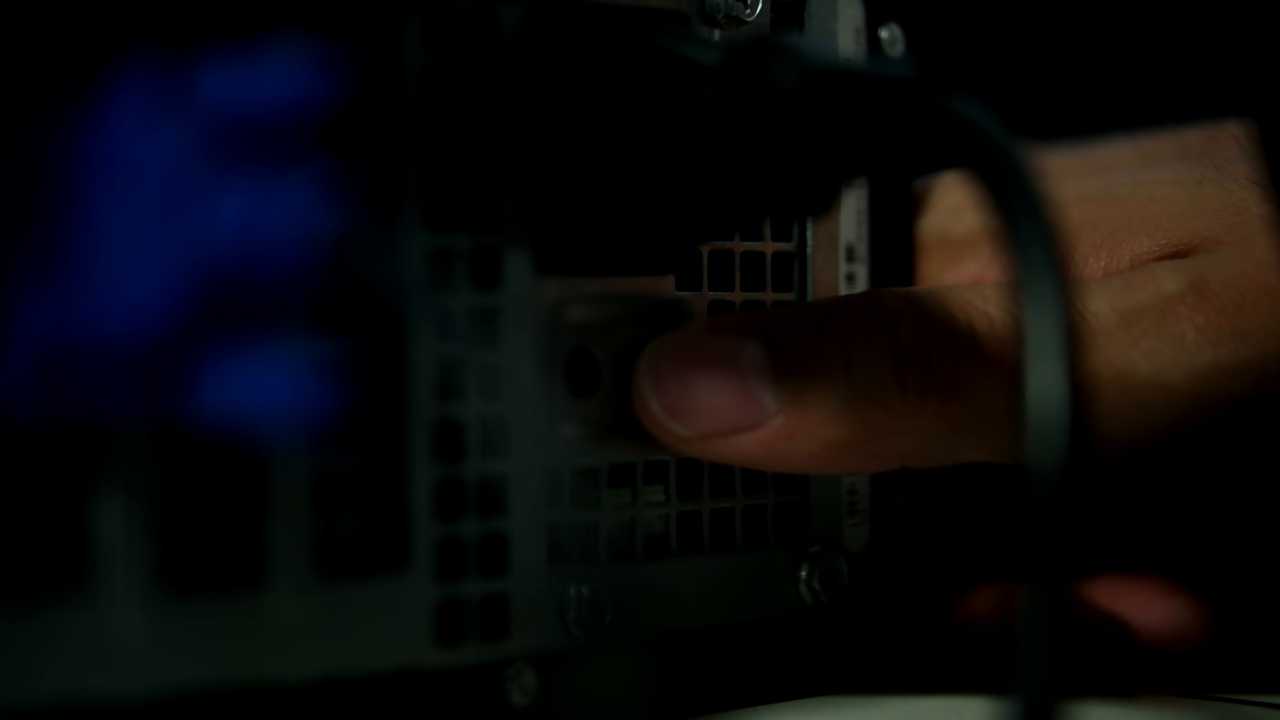